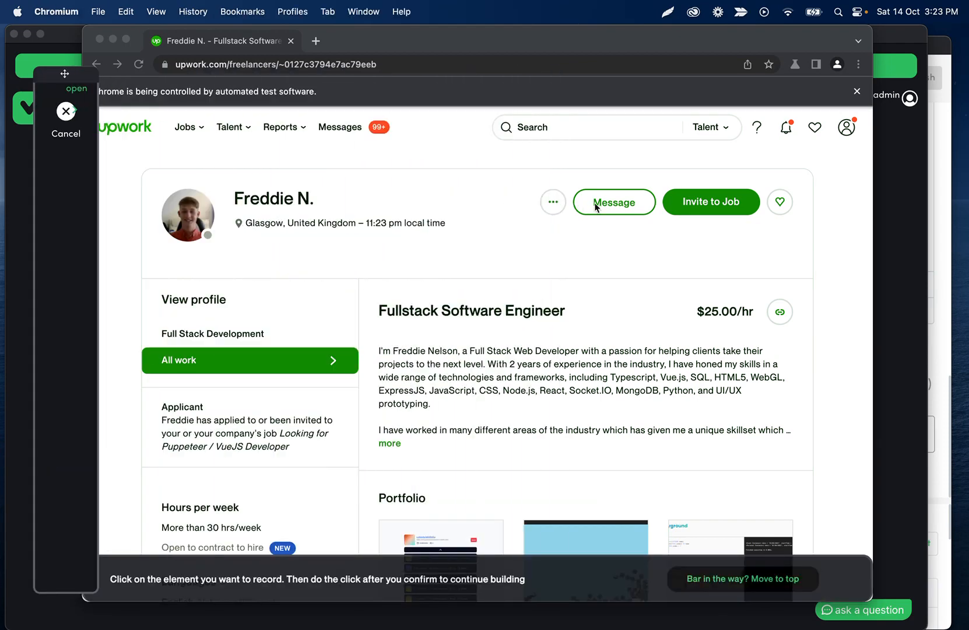
Save the Message click as step 2, open the message form, and start recording a new step
{"action": "left_click", "coordinate": [614, 202]}
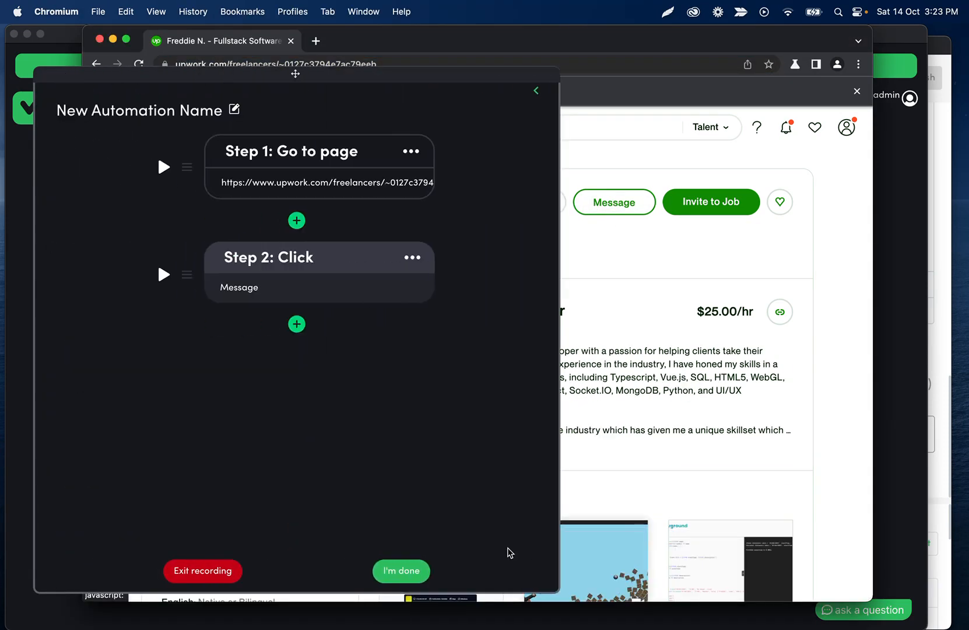
{"action": "left_click", "coordinate": [614, 202]}
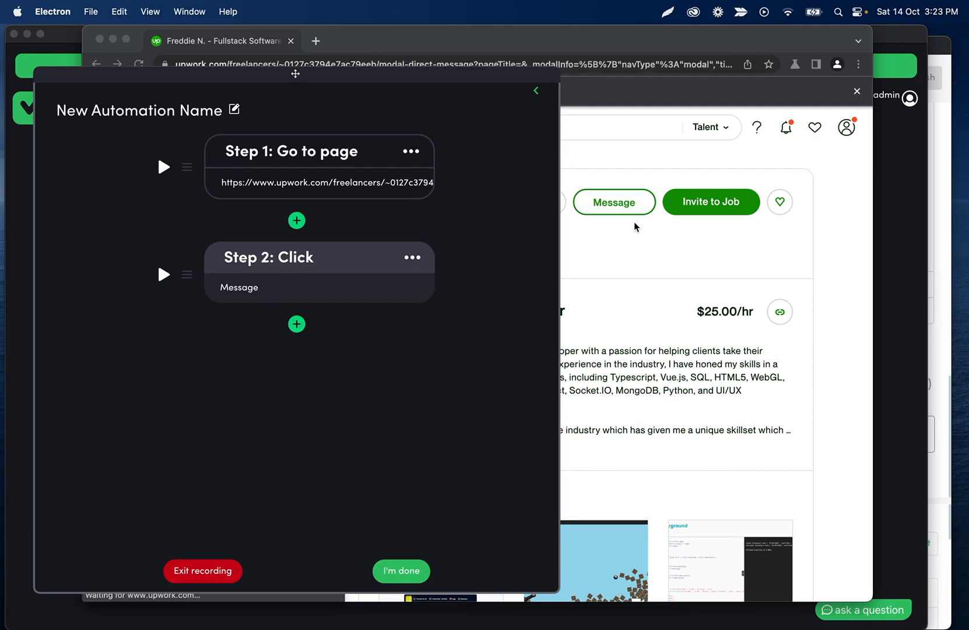
{"action": "left_click", "coordinate": [297, 220]}
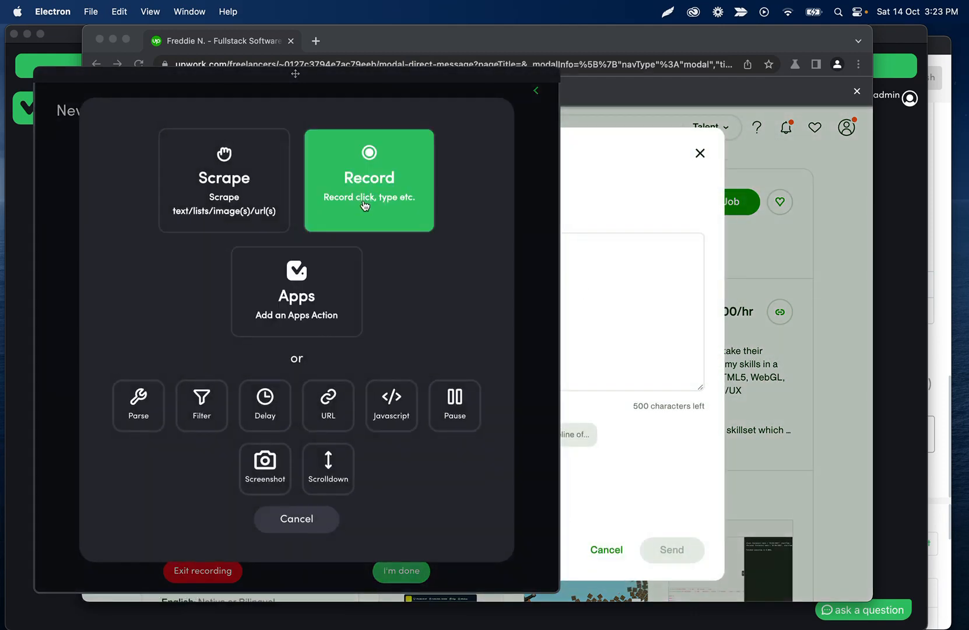
{"action": "left_click", "coordinate": [369, 180]}
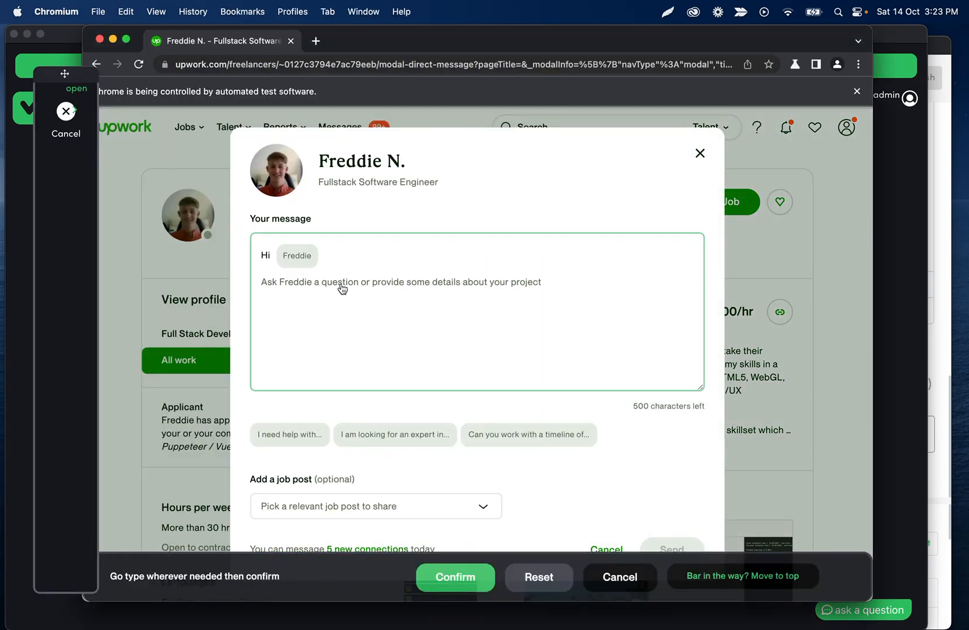
Record typing 'Hello this is a test' into the message box and reopen the step chooser
{"action": "type", "text": "Hello this is a test"}
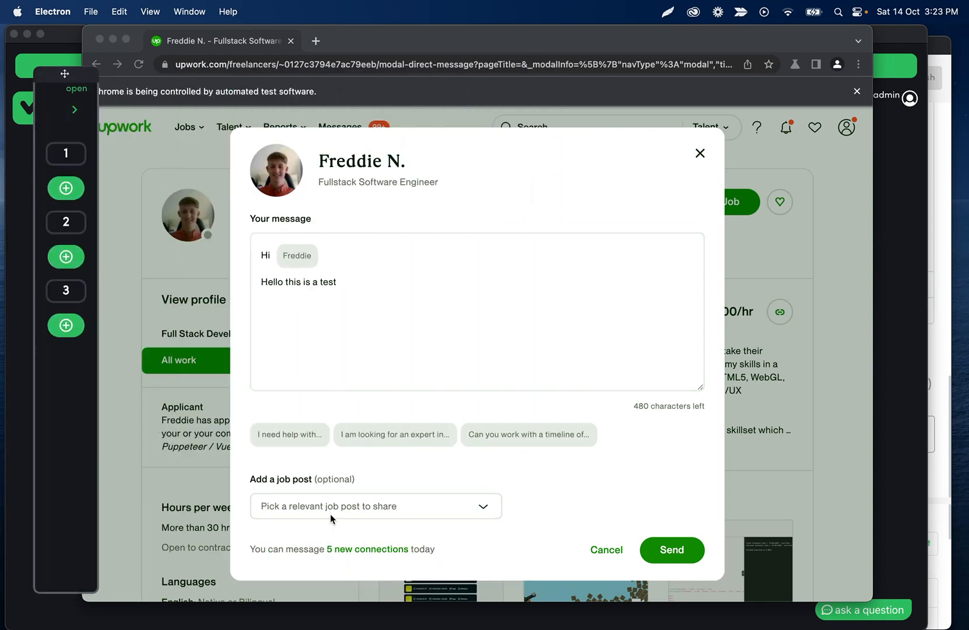
{"action": "left_click", "coordinate": [374, 505]}
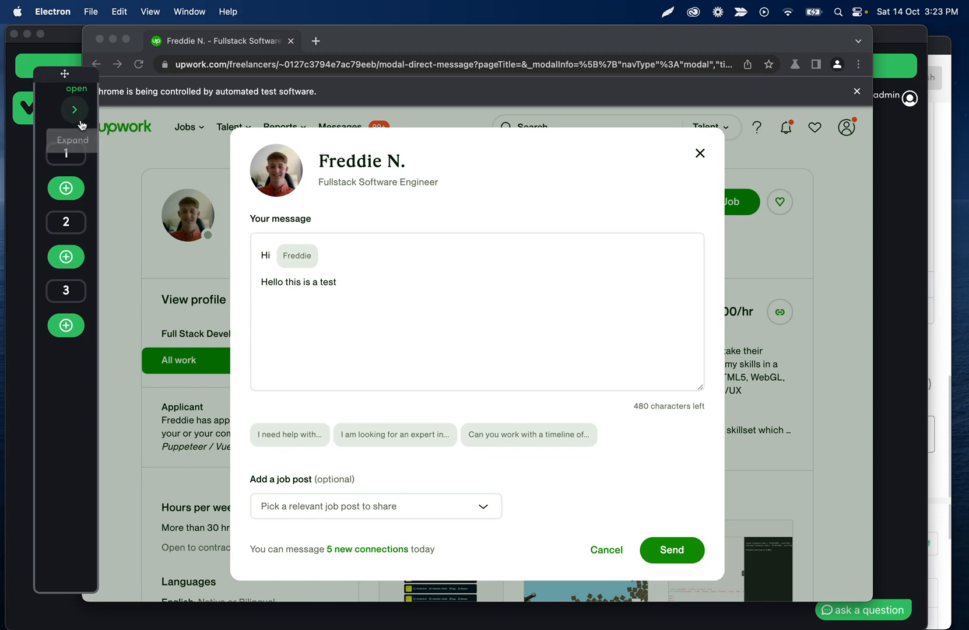
{"action": "left_click", "coordinate": [74, 110]}
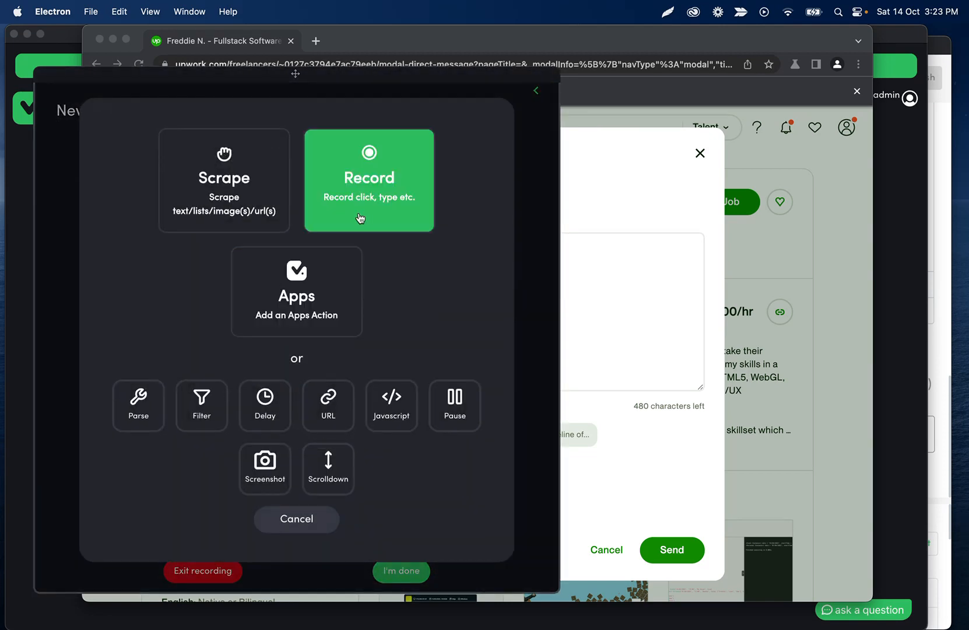
Record a click on the message form's job-post dropdown as step 4
{"action": "left_click", "coordinate": [368, 180]}
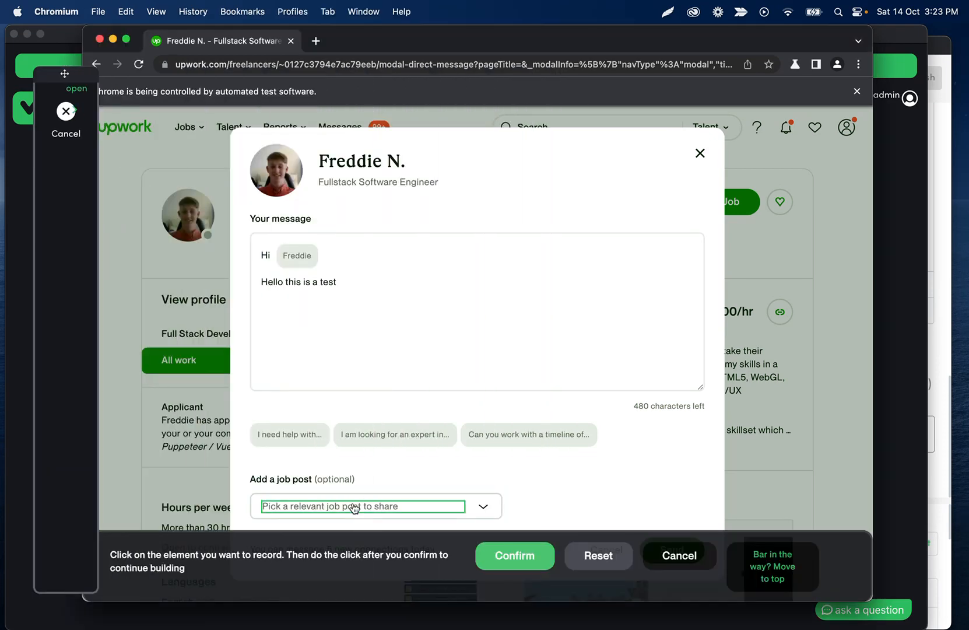
{"action": "left_click", "coordinate": [483, 506]}
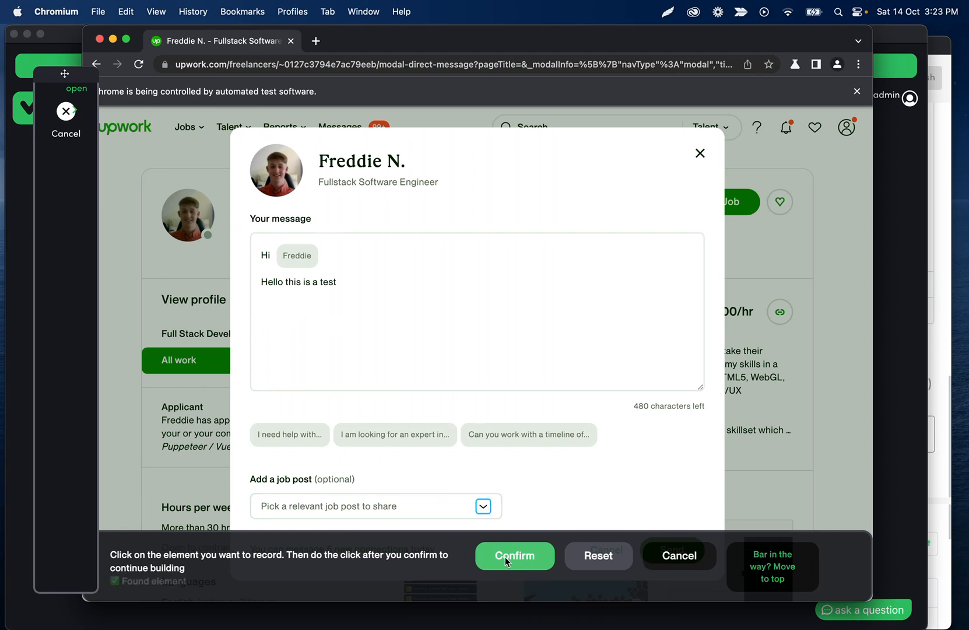
{"action": "left_click", "coordinate": [515, 556]}
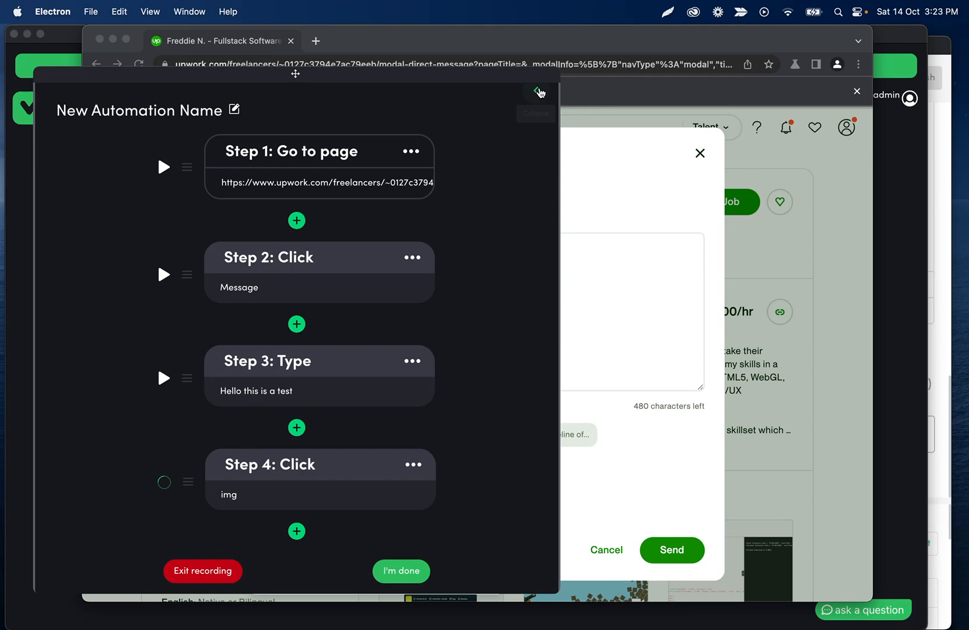
Record choosing the 'Looking for DevOps engineer' job post as step 5
{"action": "left_click", "coordinate": [539, 92]}
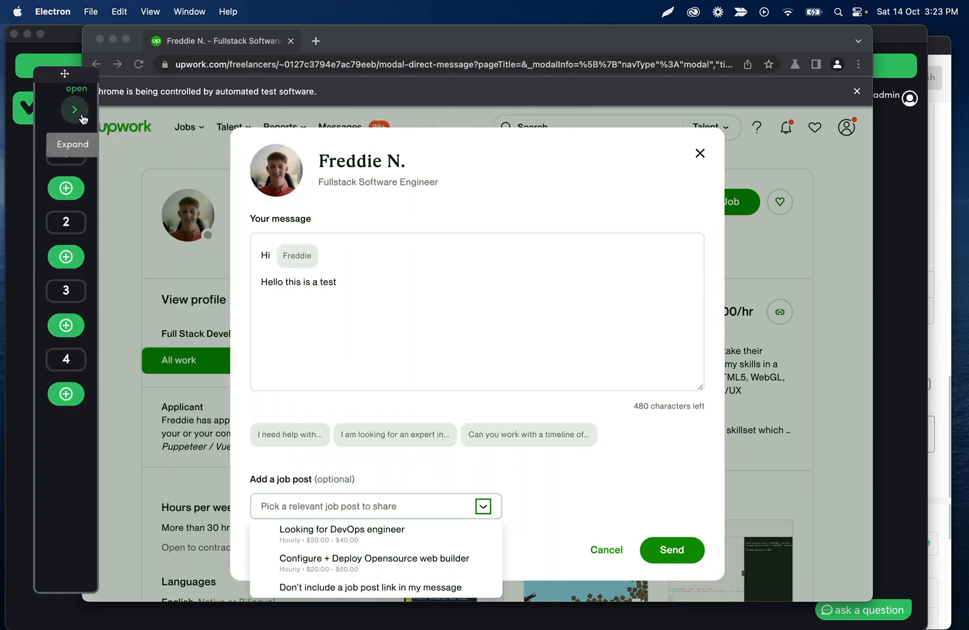
{"action": "left_click", "coordinate": [73, 110]}
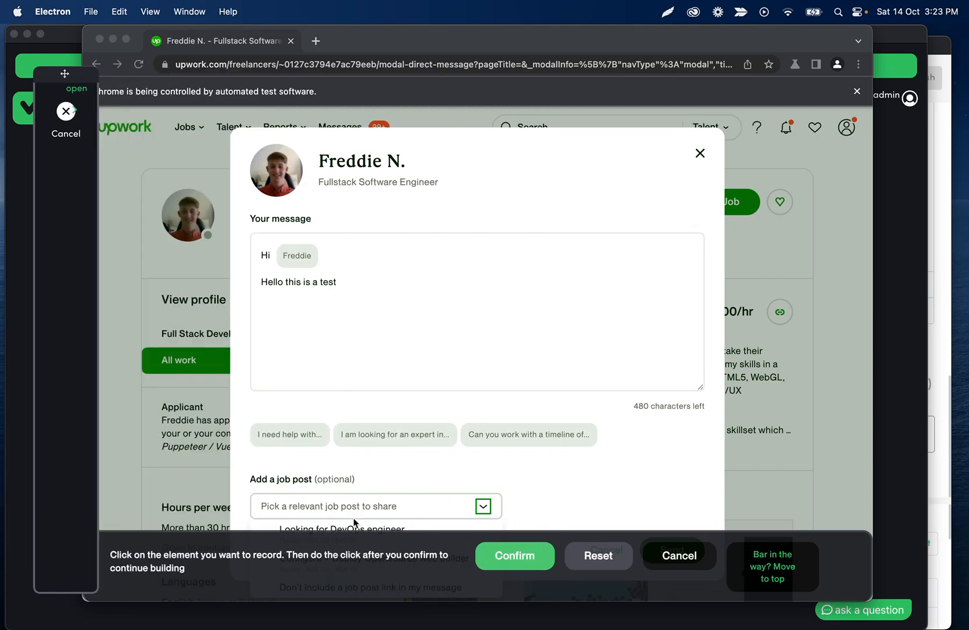
{"action": "left_click", "coordinate": [515, 556]}
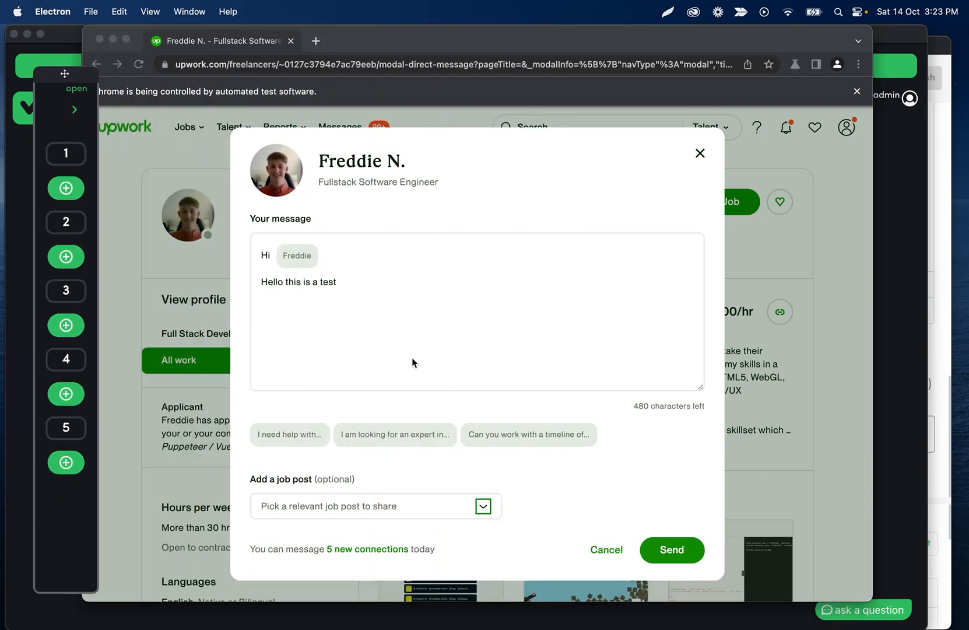
{"action": "mouse_move", "coordinate": [317, 265]}
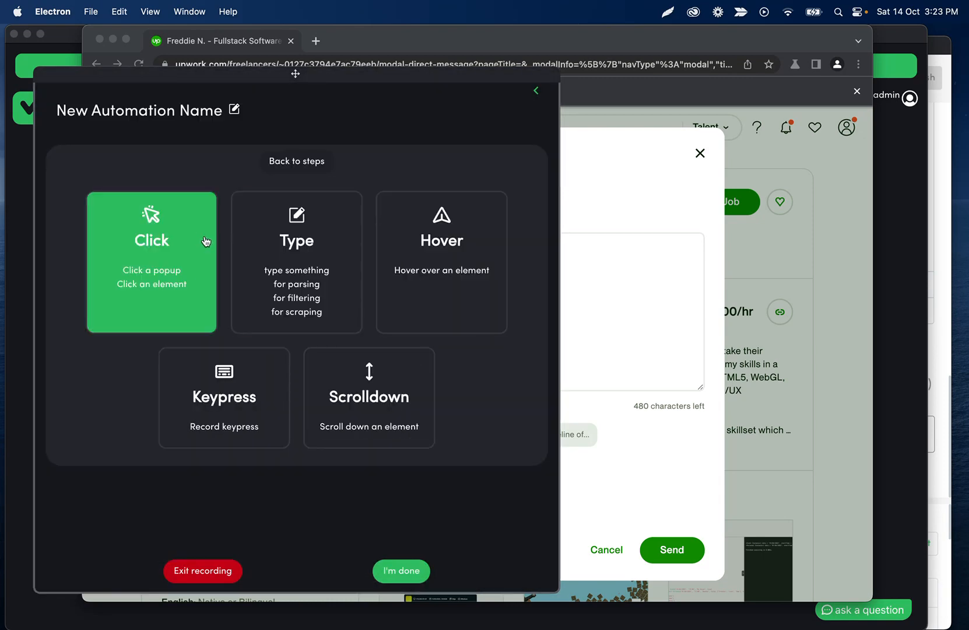
Record a click on the message form's Cancel button as step 6
{"action": "left_click", "coordinate": [152, 262]}
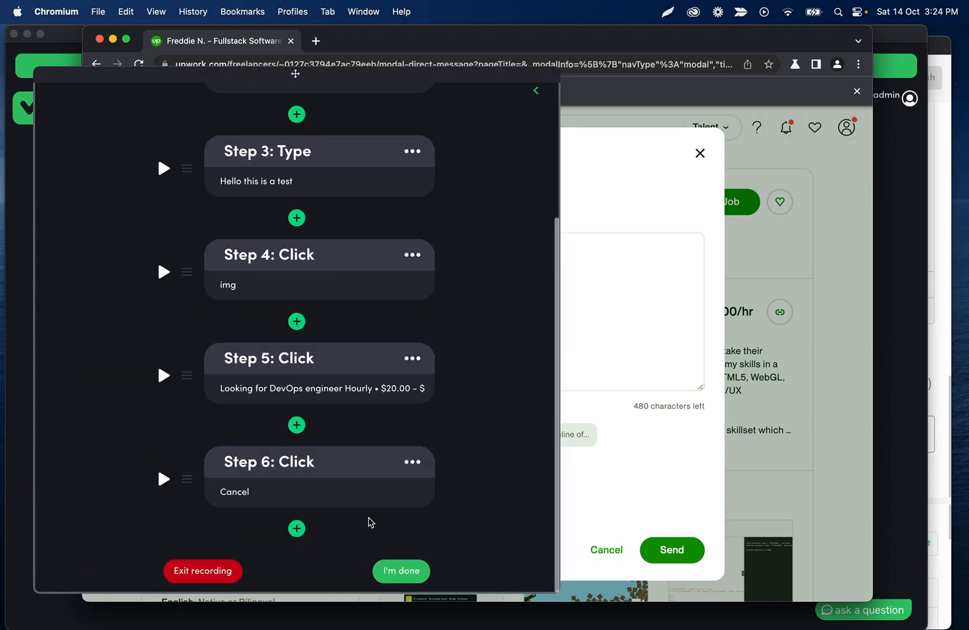
{"action": "left_click", "coordinate": [401, 571]}
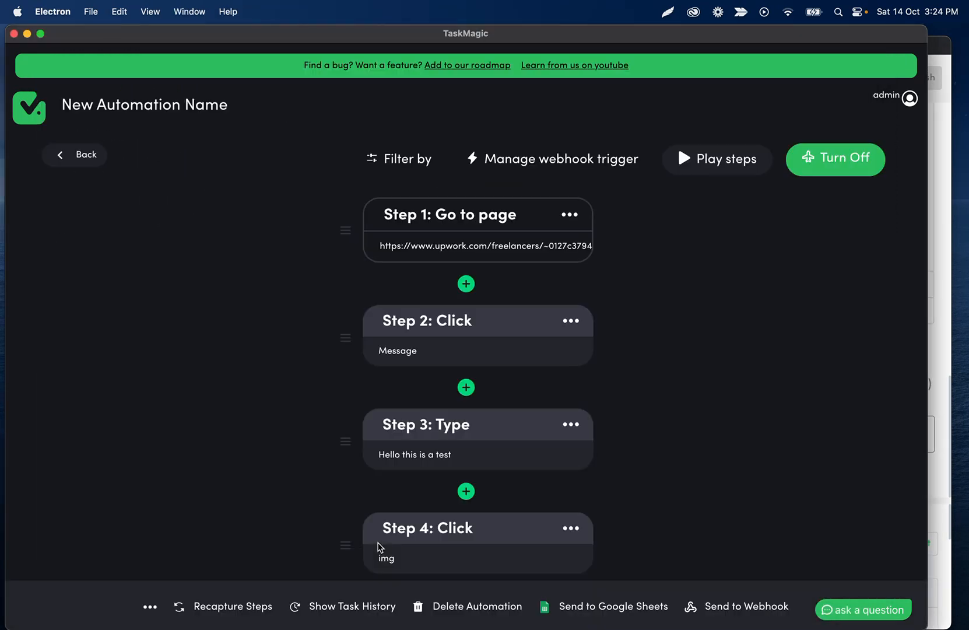
Run the six-step automation in a new automated browser
{"action": "left_click", "coordinate": [716, 158]}
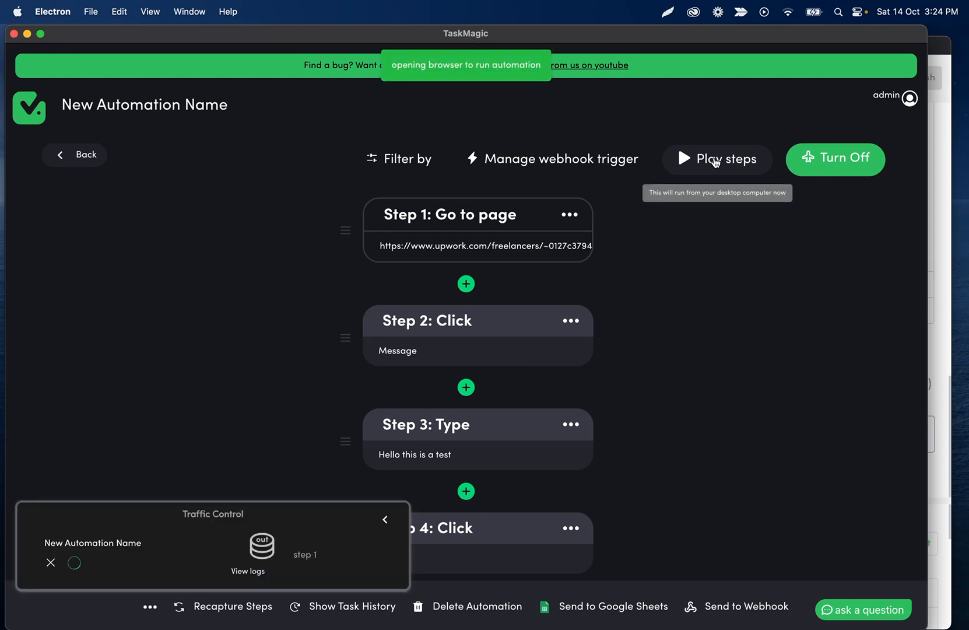
{"action": "mouse_move", "coordinate": [508, 249]}
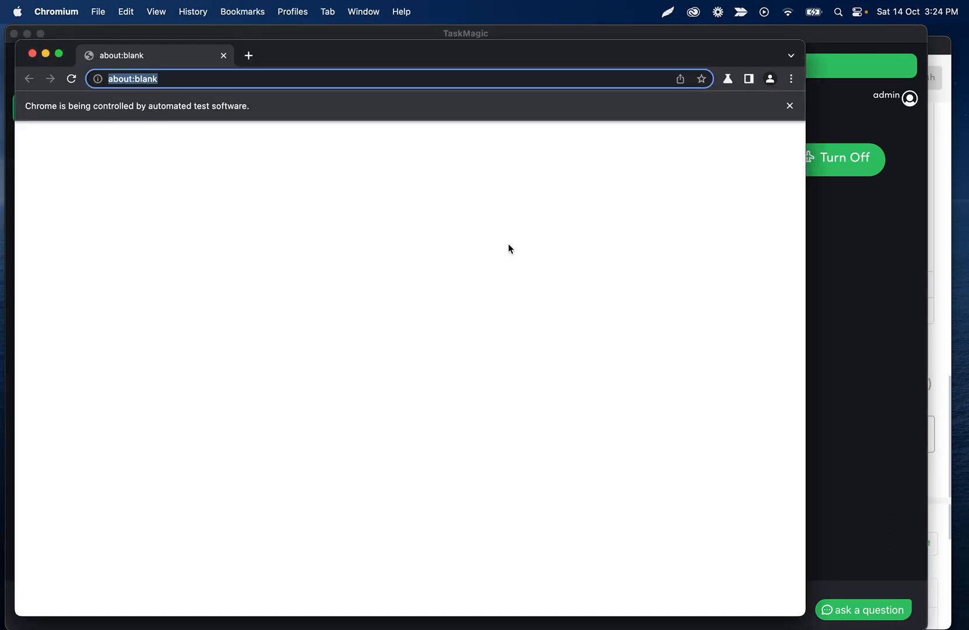
Replay the run: open the freelancer profile, type 'Hello this is a test', pick the DevOps post
{"action": "type", "text": "upwork.com/freelancers/~0127c3794e7ac79eeb"}
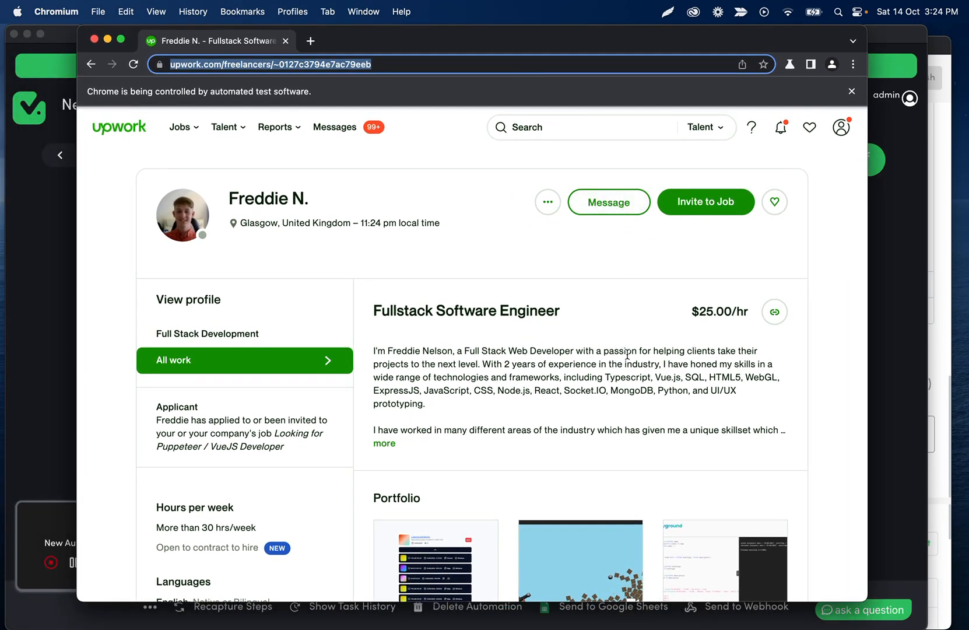
{"action": "left_click", "coordinate": [608, 202]}
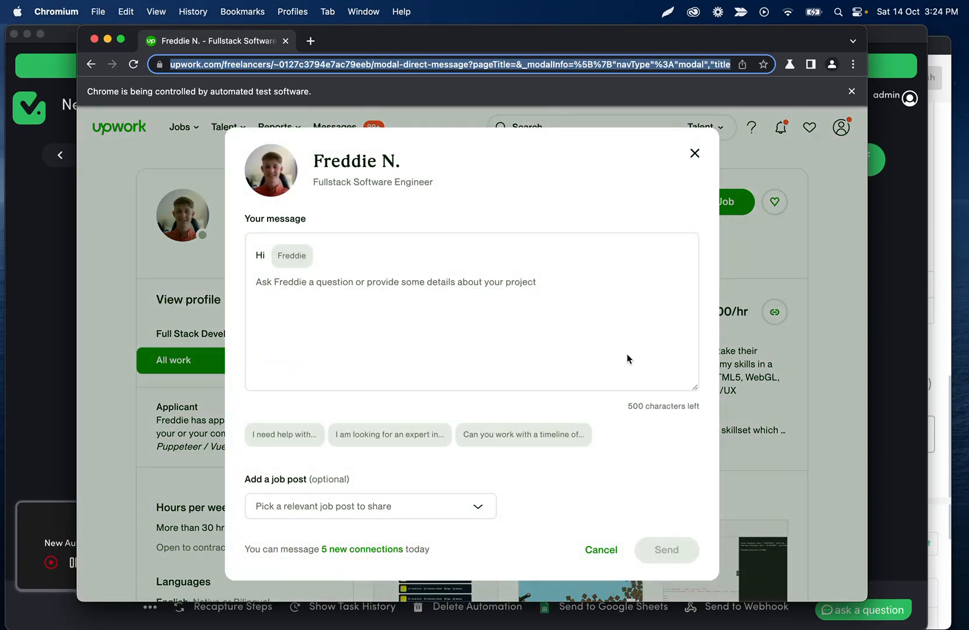
{"action": "left_click", "coordinate": [472, 312]}
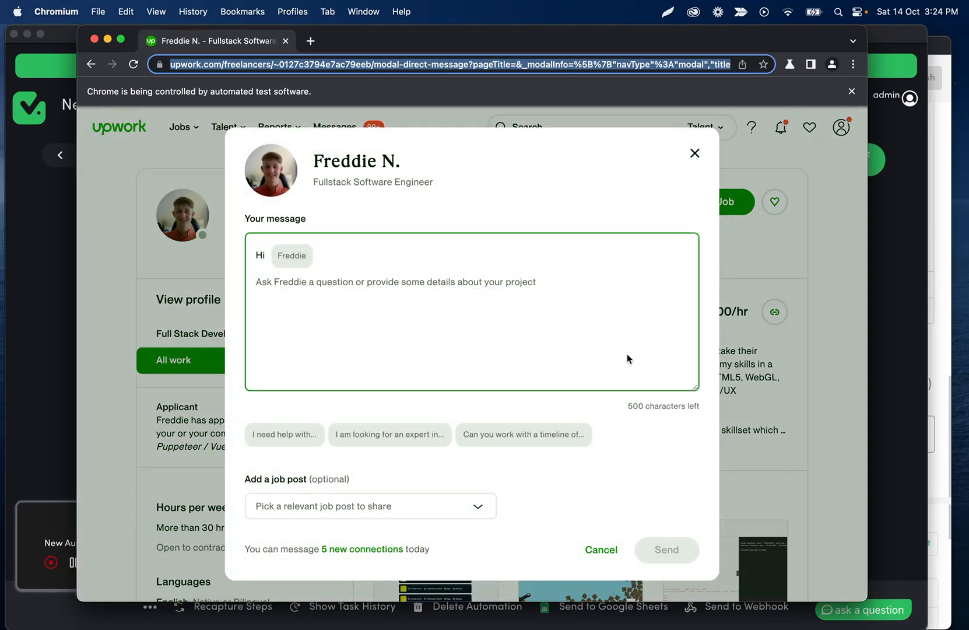
{"action": "type", "text": "Hello this is a test"}
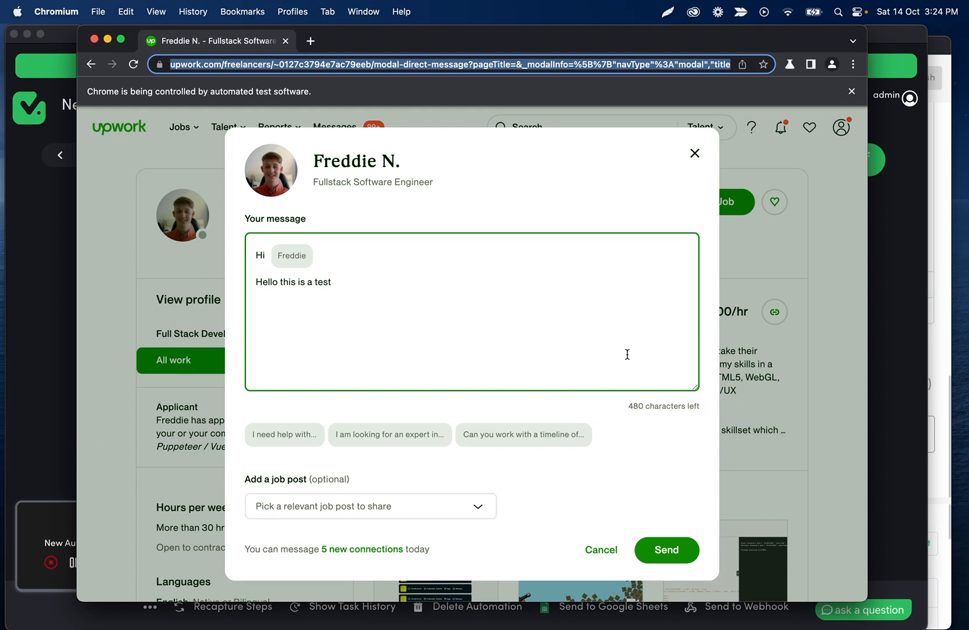
{"action": "left_click", "coordinate": [370, 505]}
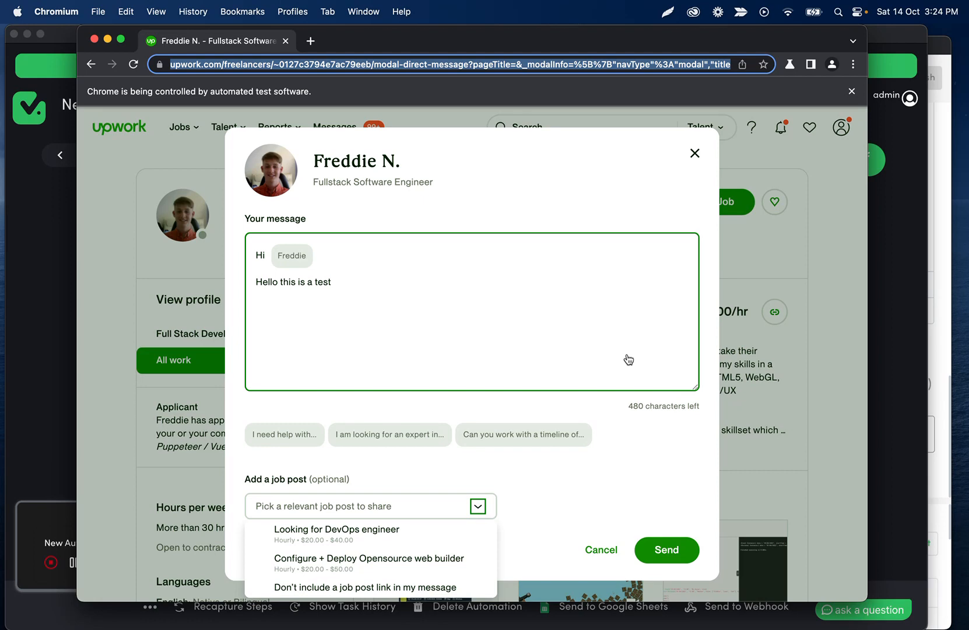
{"action": "left_click", "coordinate": [336, 528]}
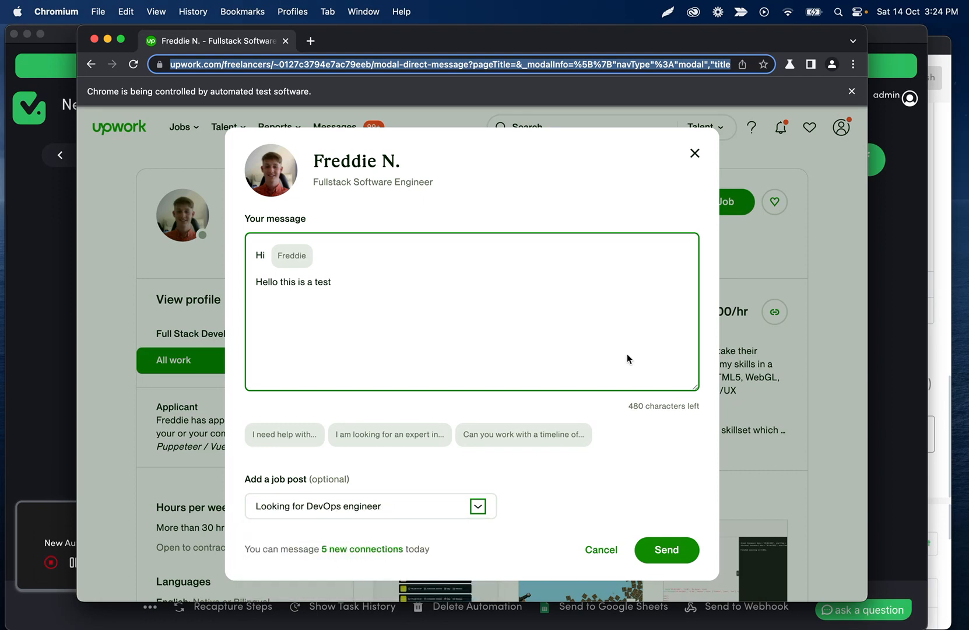